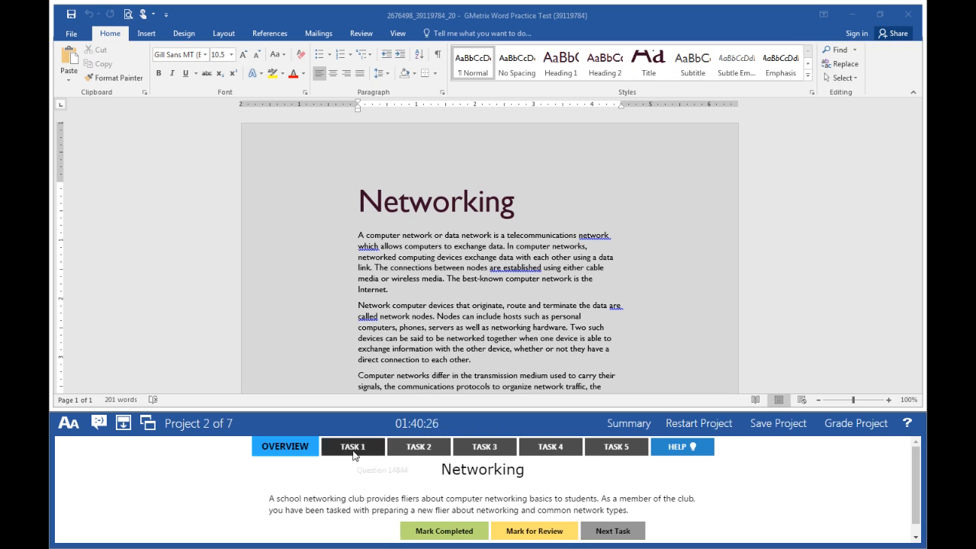
- Show task 1's instructions, turn on formatting marks, and move to the final empty paragraph
left_click(352, 446)
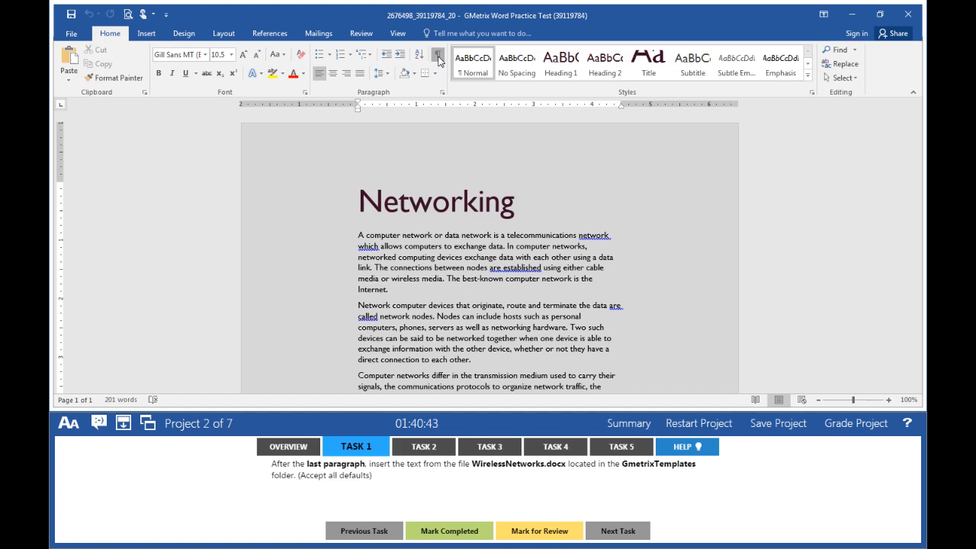
left_click(436, 55)
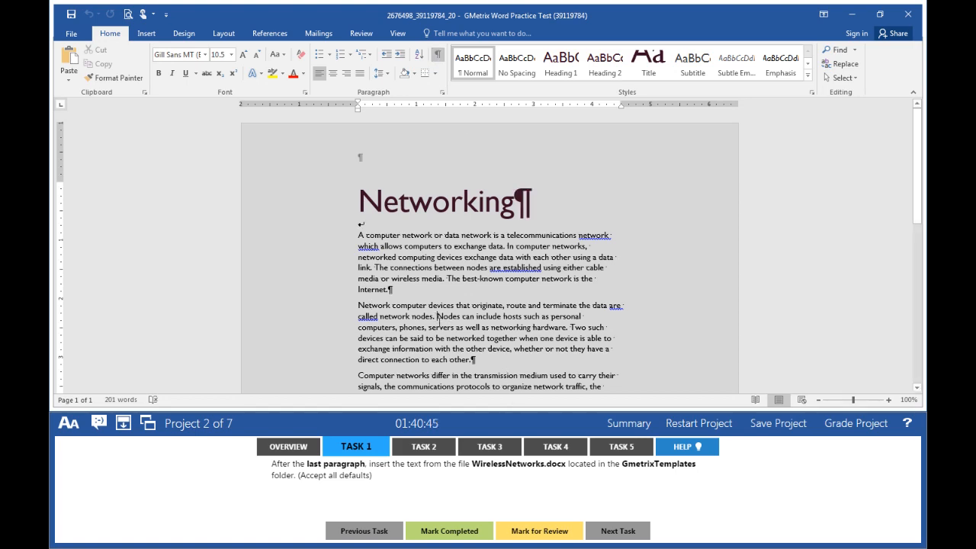
scroll("down", 3)
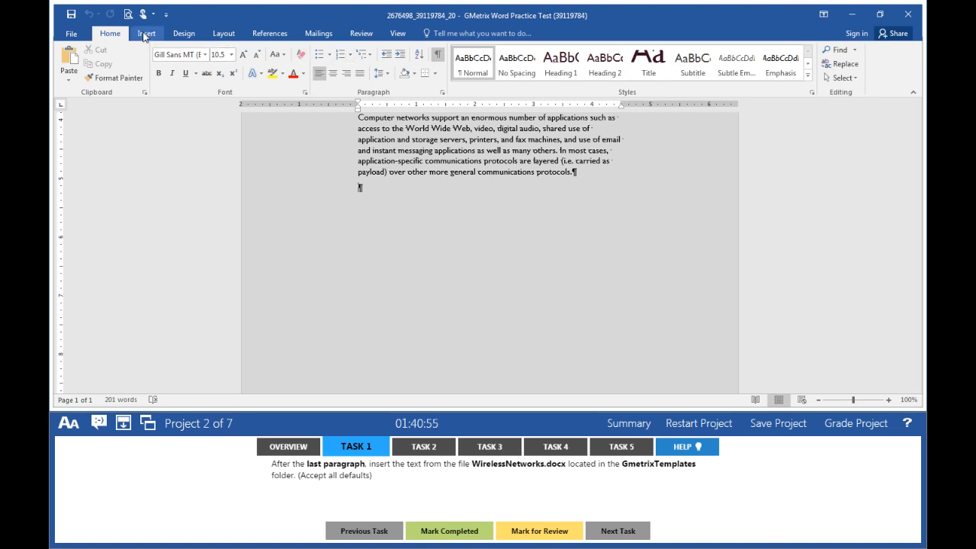
- Insert the text of the WirelessNetworks file from GMetrixTemplates after the last paragraph
left_click(146, 34)
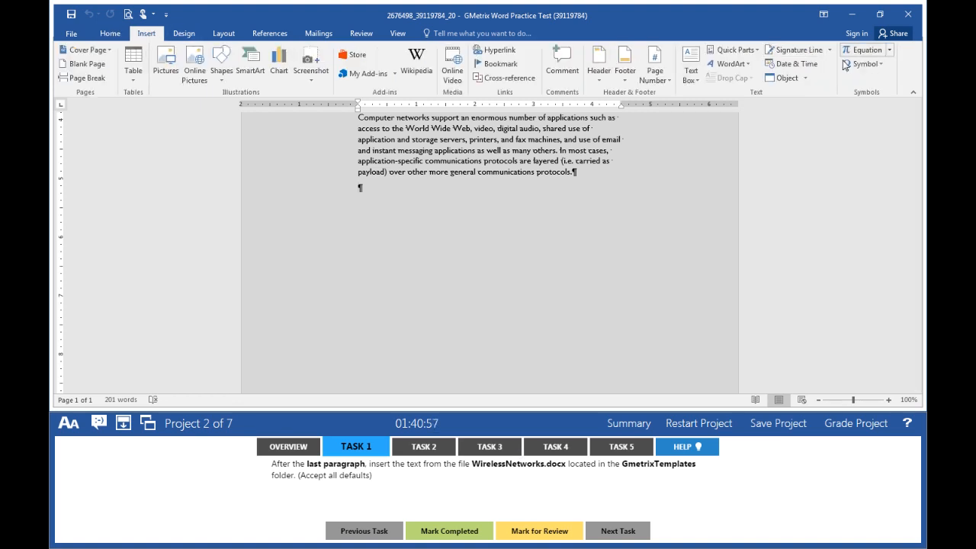
left_click(803, 76)
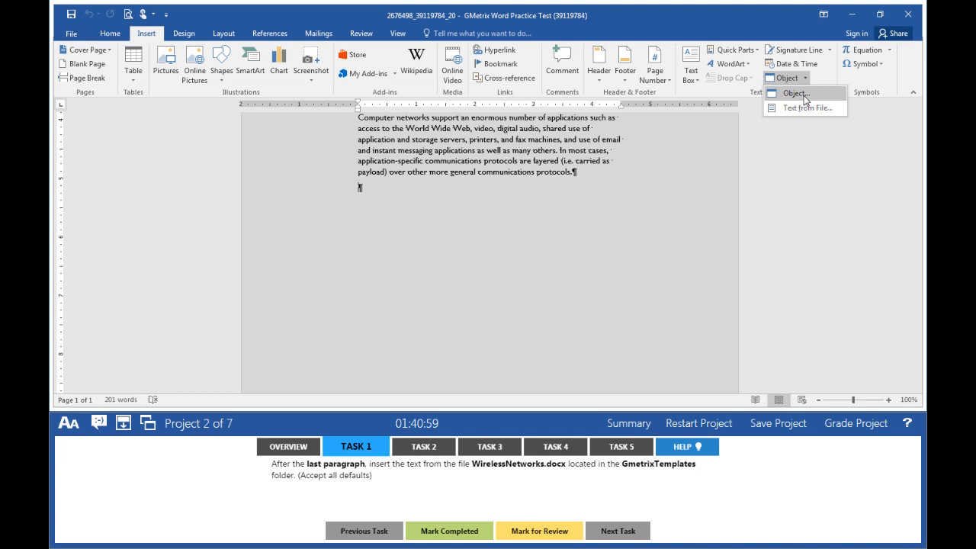
mouse_move(804, 106)
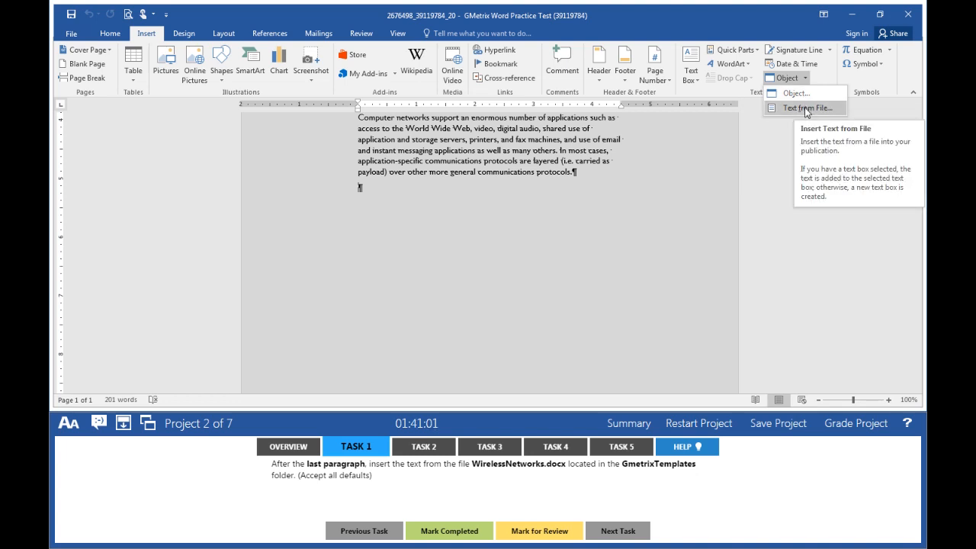
left_click(805, 107)
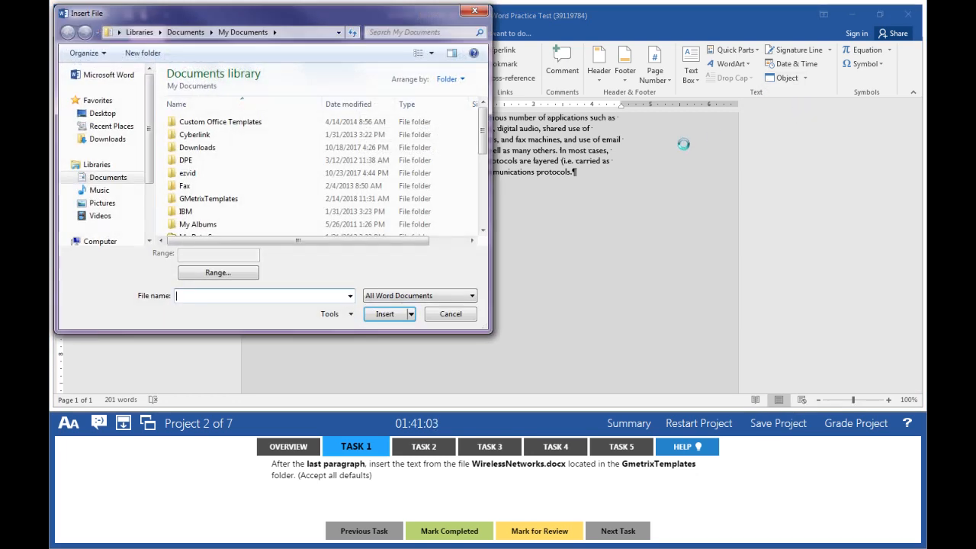
double_click(207, 198)
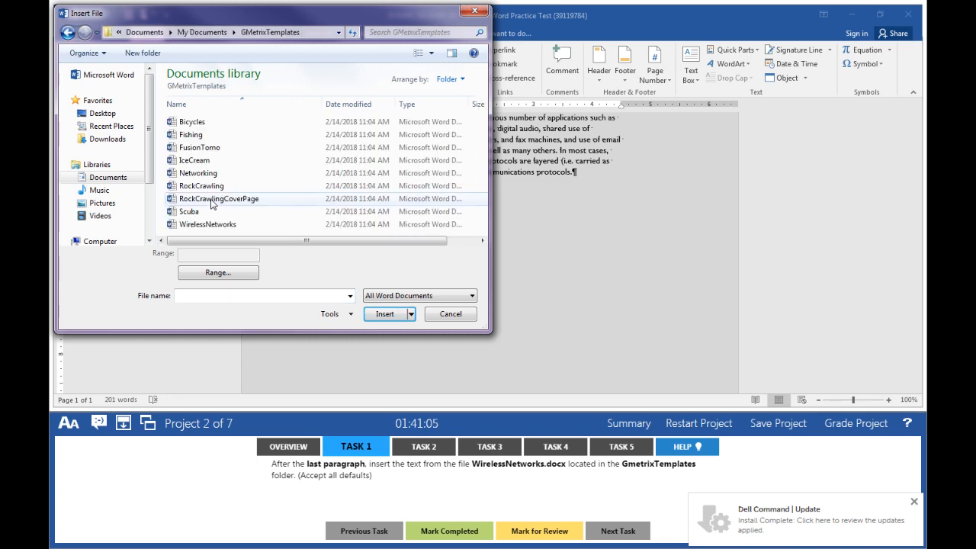
mouse_move(217, 223)
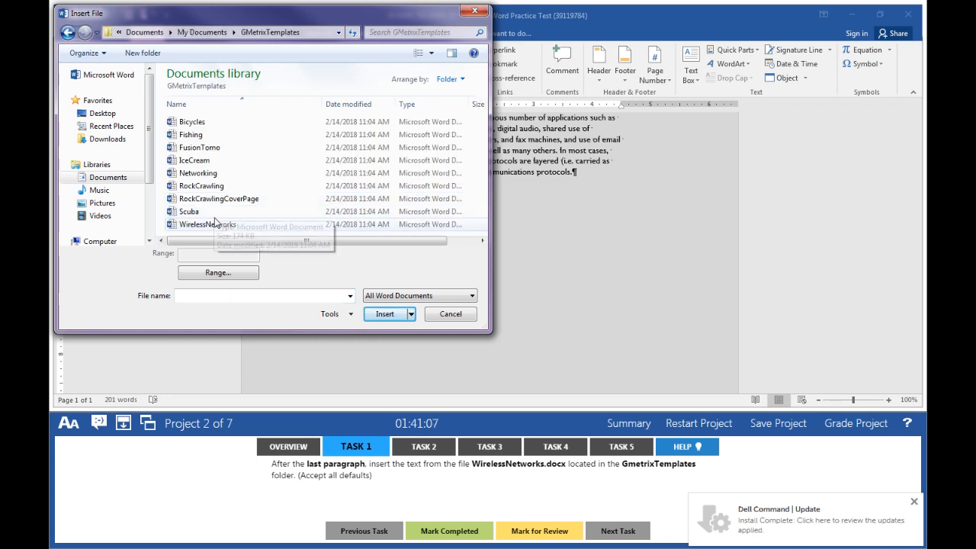
left_click(208, 224)
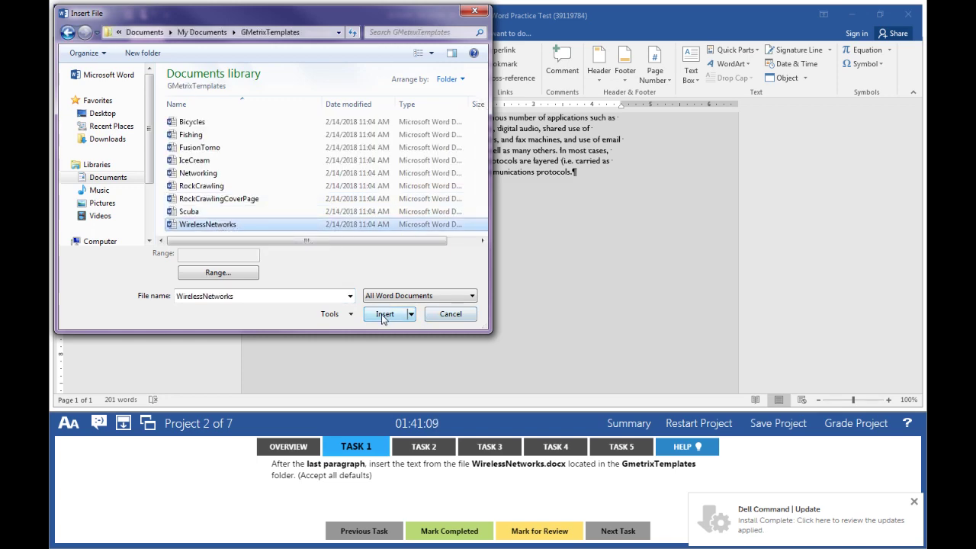
left_click(384, 314)
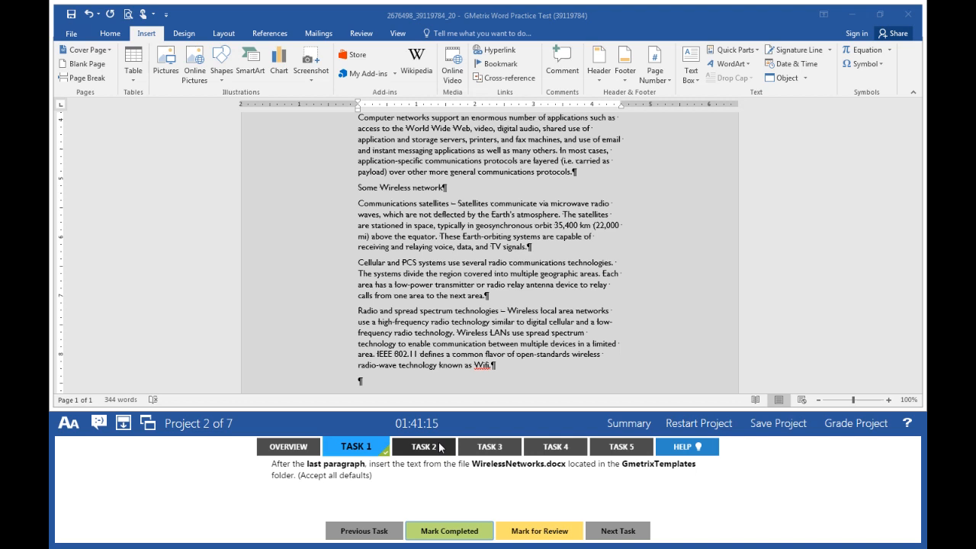
- Show task 2's instructions and bring up the page margin presets on the Layout ribbon
left_click(421, 446)
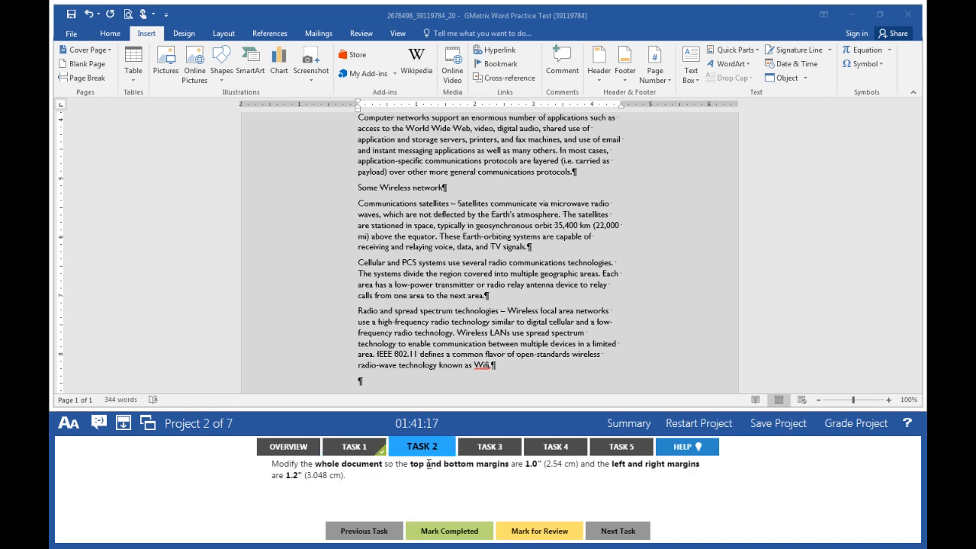
mouse_move(427, 476)
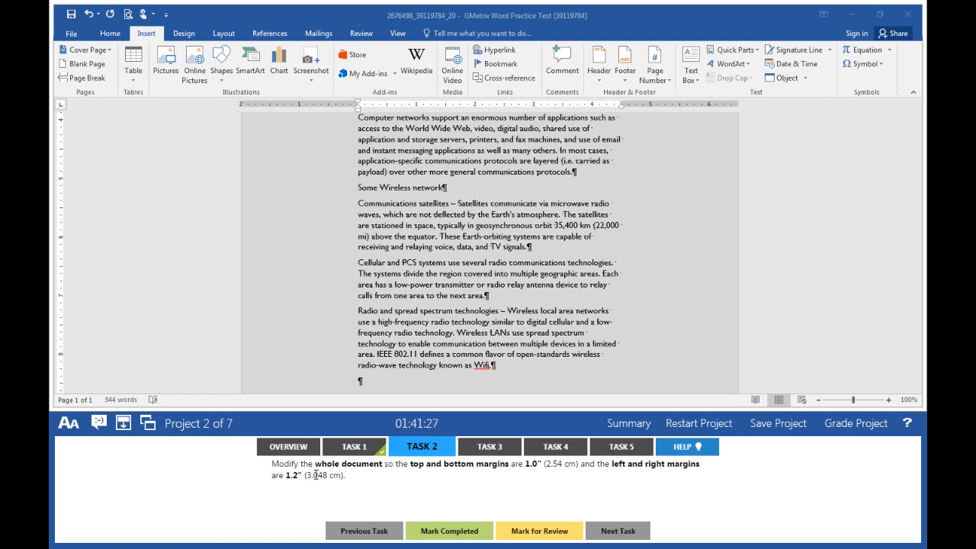
mouse_move(299, 265)
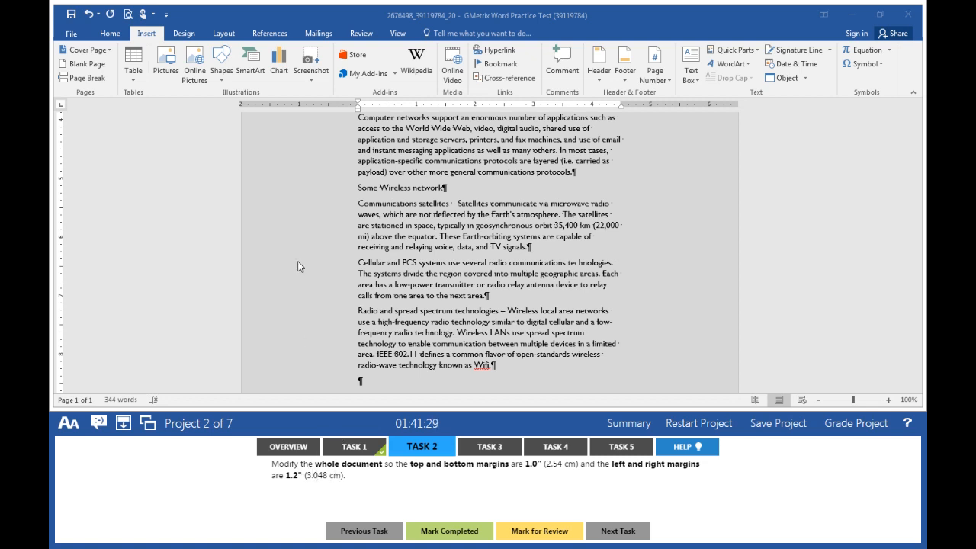
left_click(110, 34)
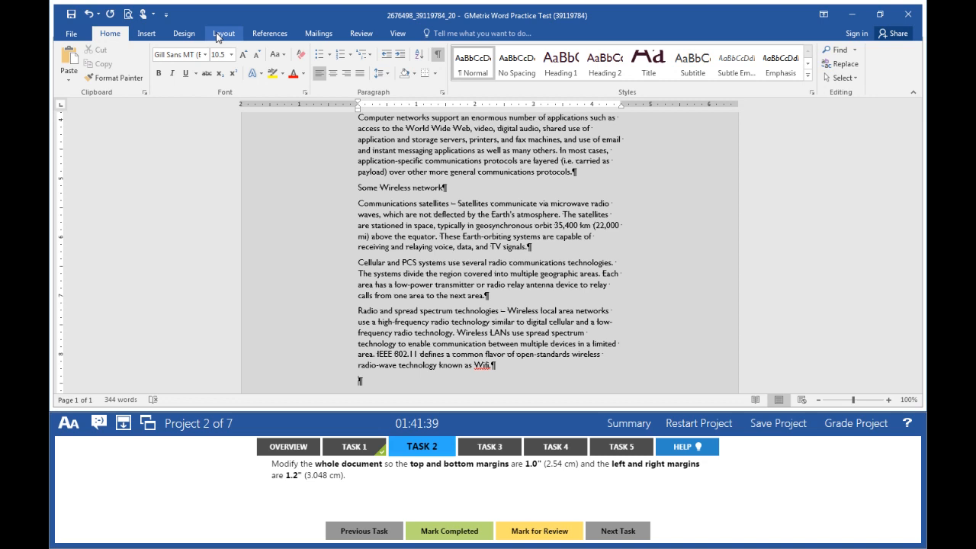
left_click(223, 33)
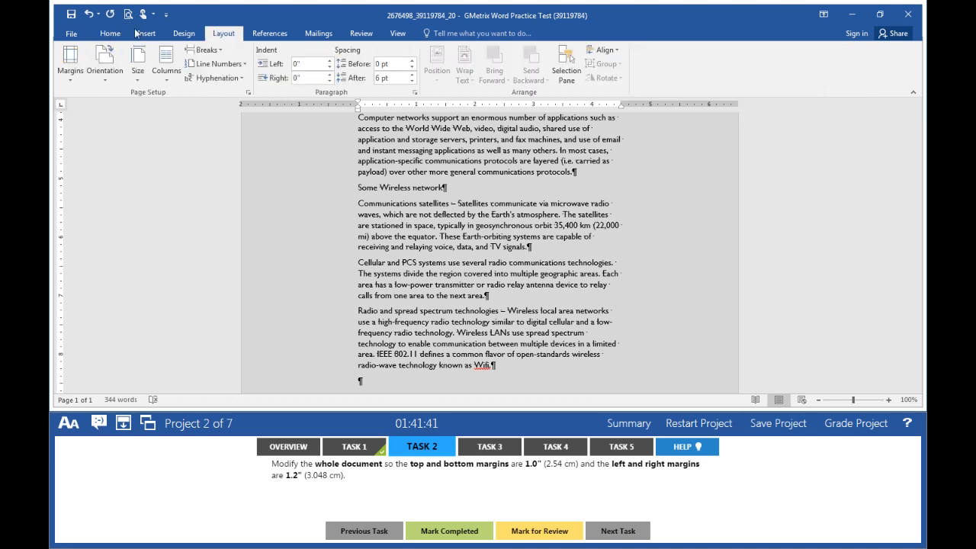
left_click(71, 62)
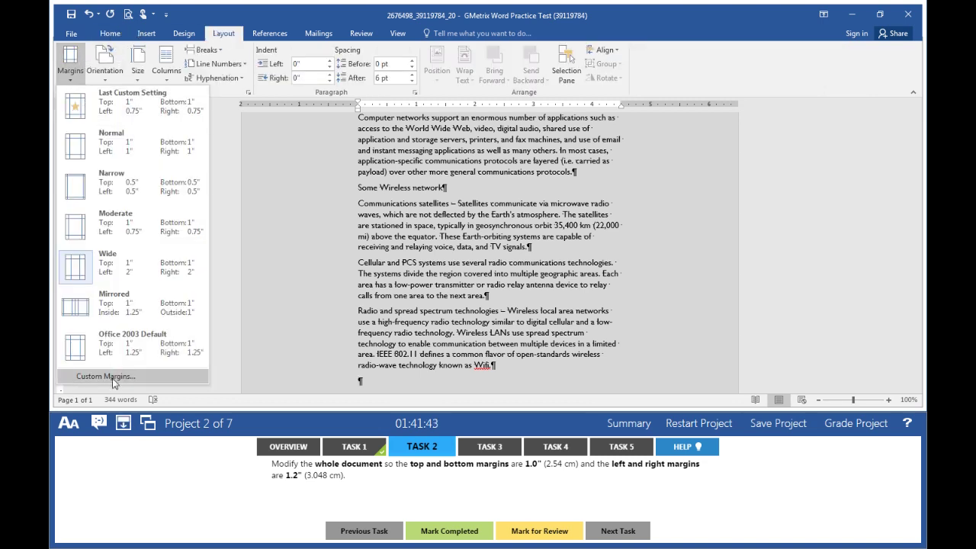
- Set custom margins: 1" top and bottom, 1.2" left and right, applied to the whole document
left_click(104, 375)
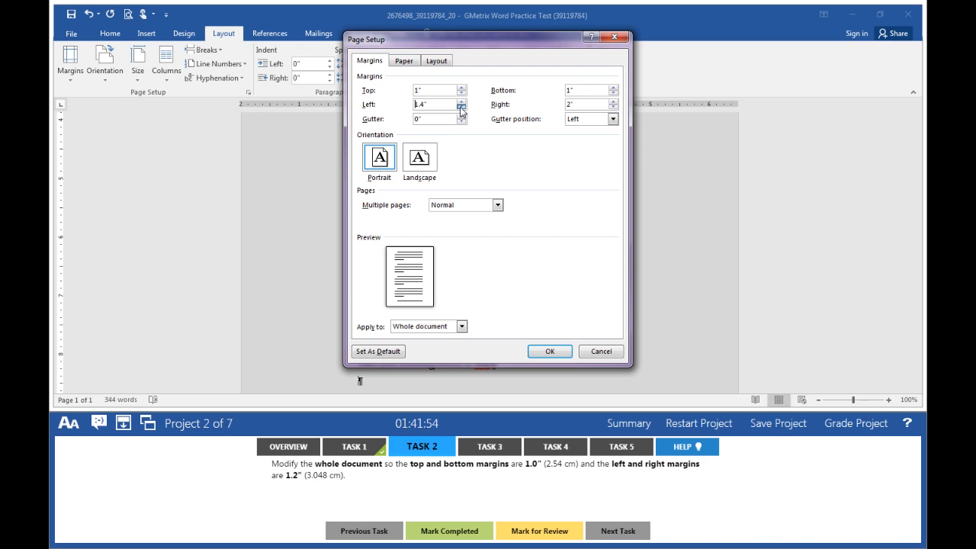
left_click(461, 107)
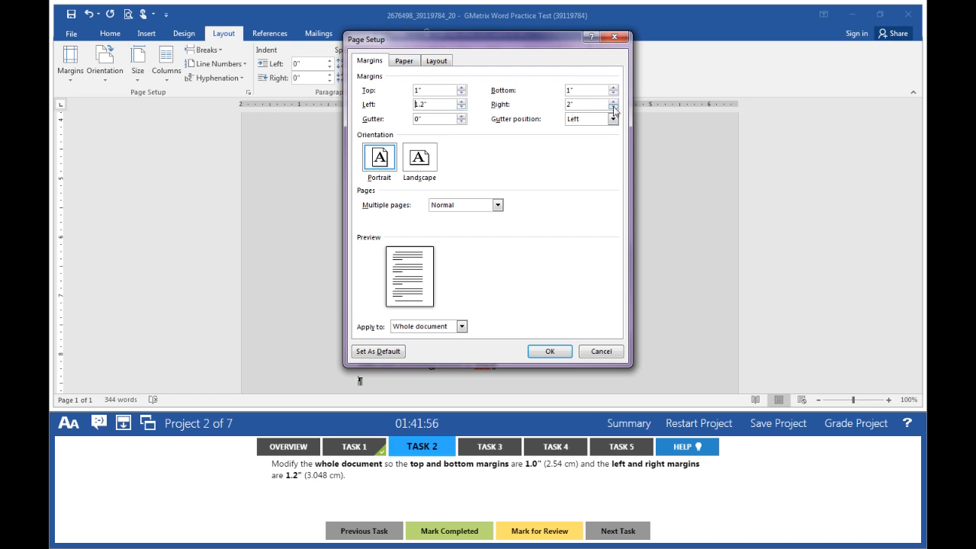
left_click(613, 107)
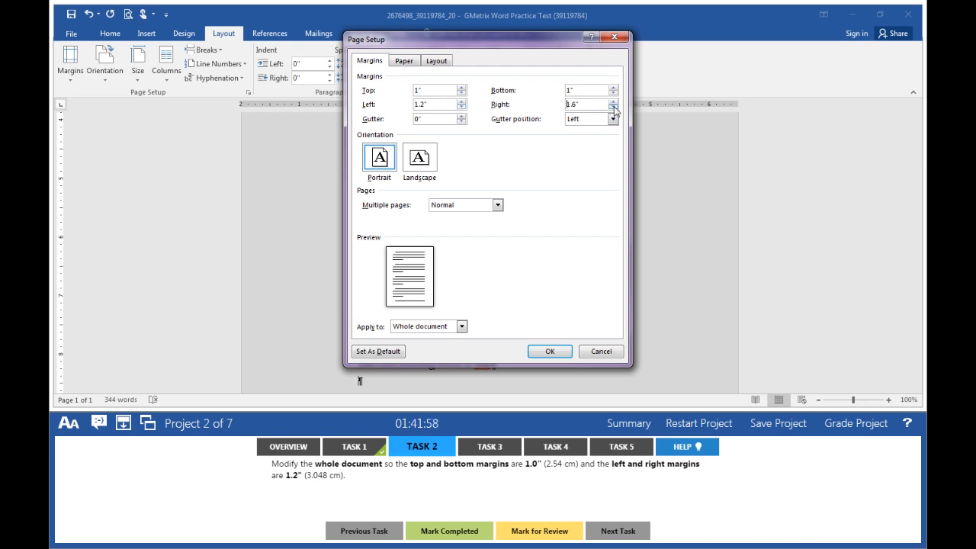
left_click(614, 107)
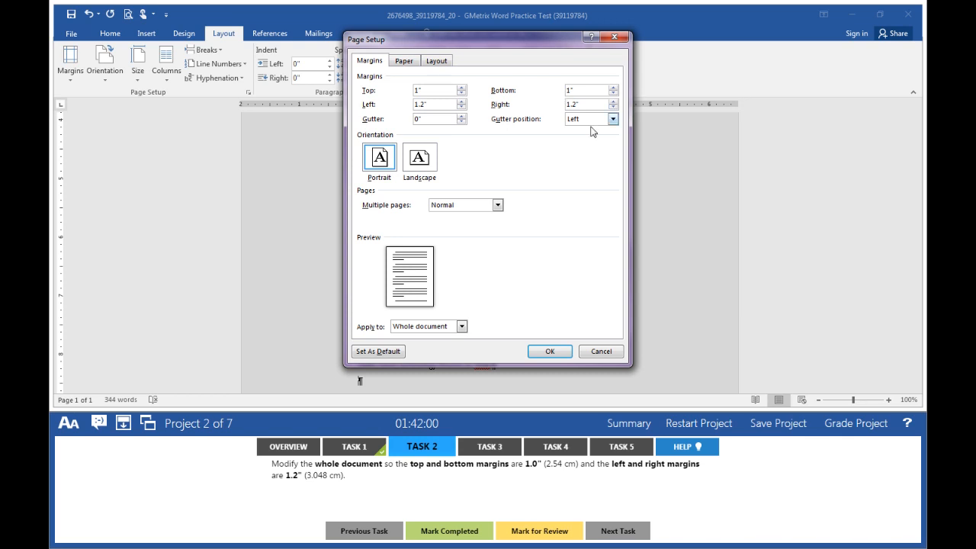
left_click(460, 326)
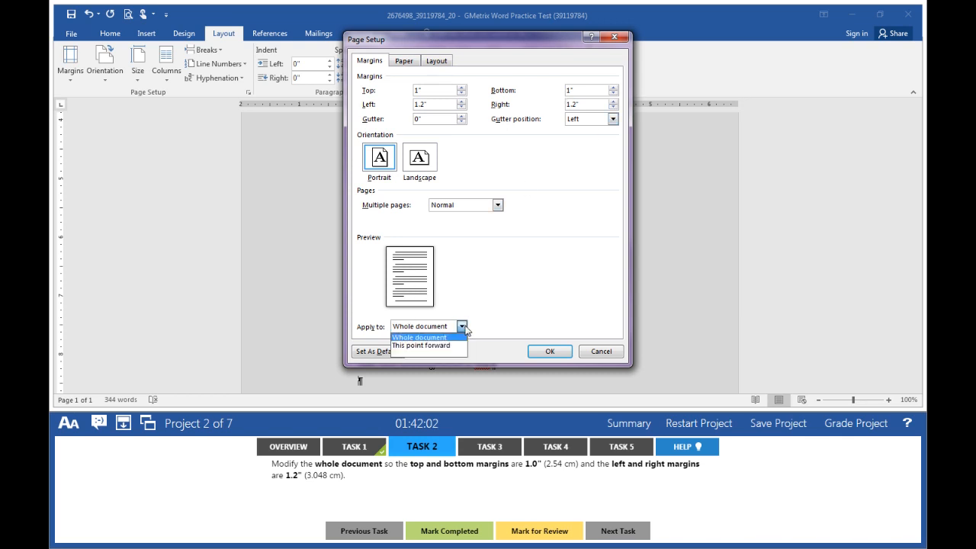
left_click(549, 351)
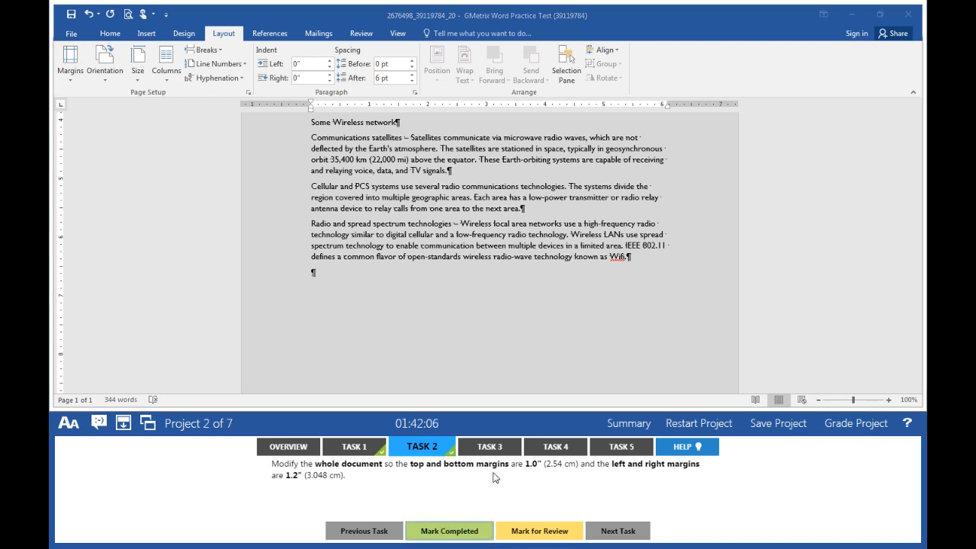
- Show task 3's instructions and bring up the Design style set gallery
left_click(487, 445)
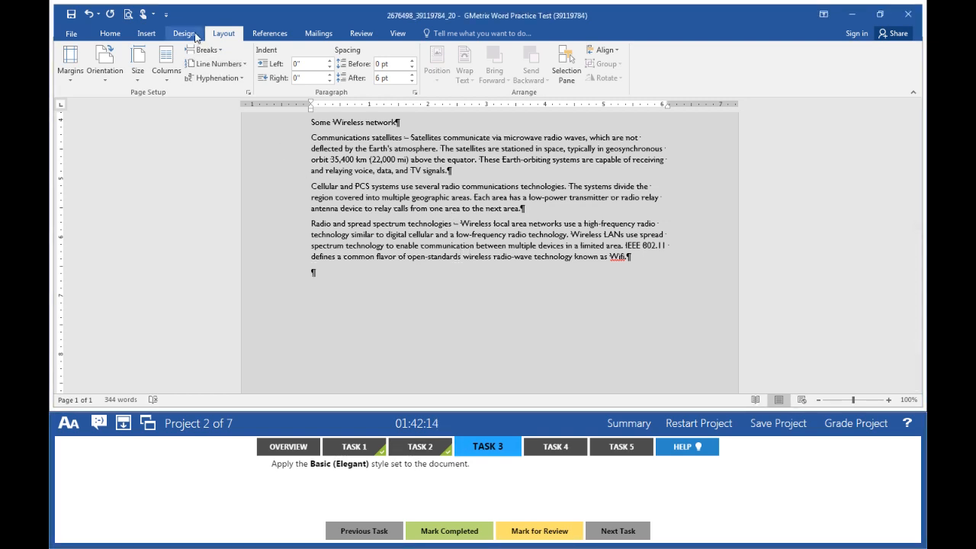
left_click(183, 34)
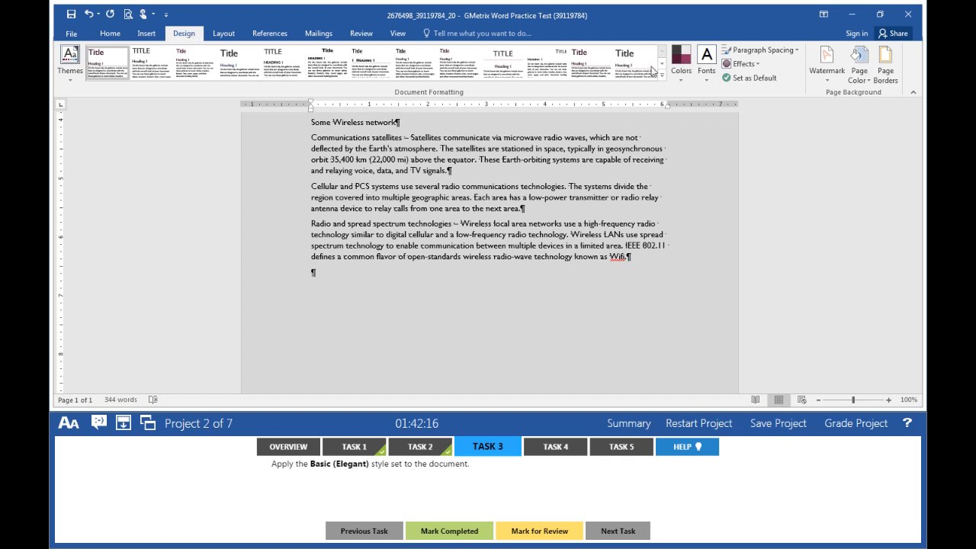
left_click(662, 73)
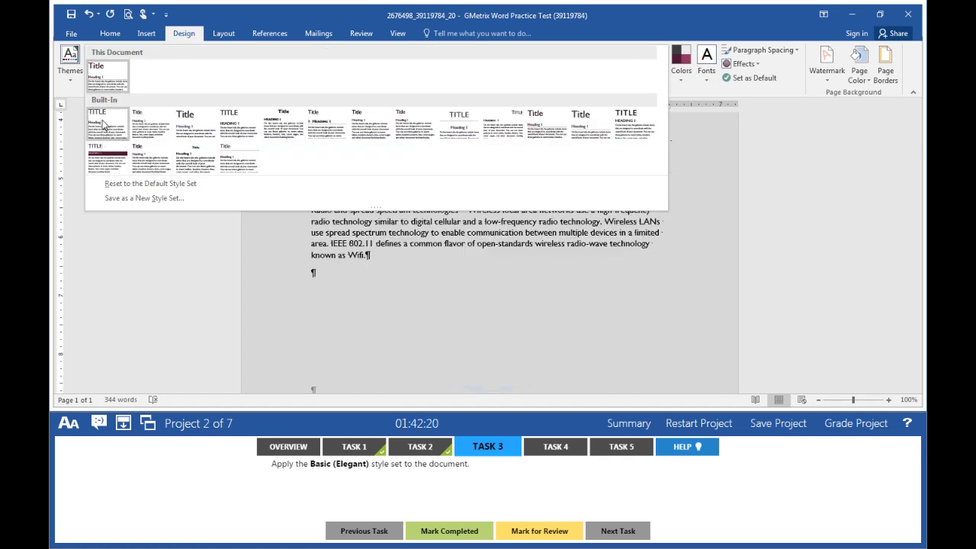
mouse_move(125, 125)
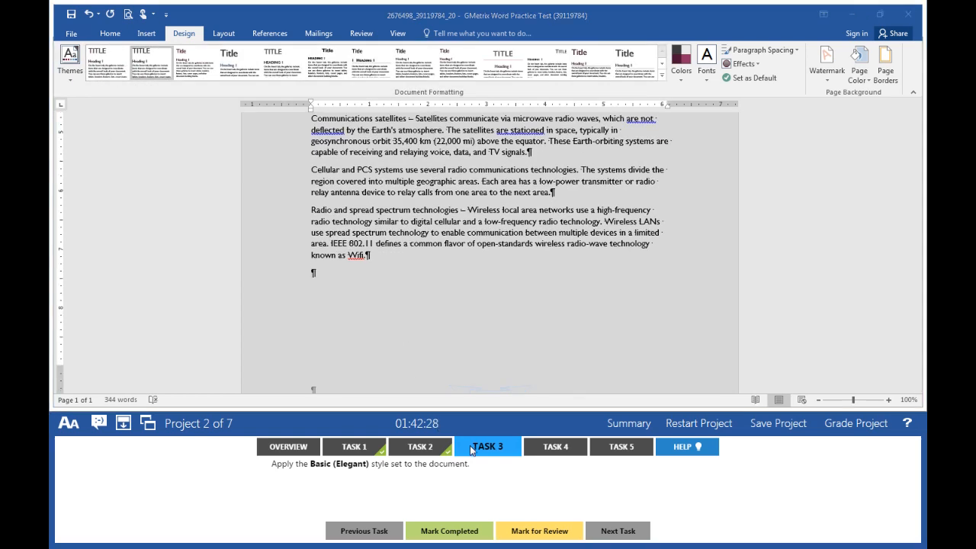
- Show task 4's instructions and bring up the border choices in the Paragraph group
left_click(556, 445)
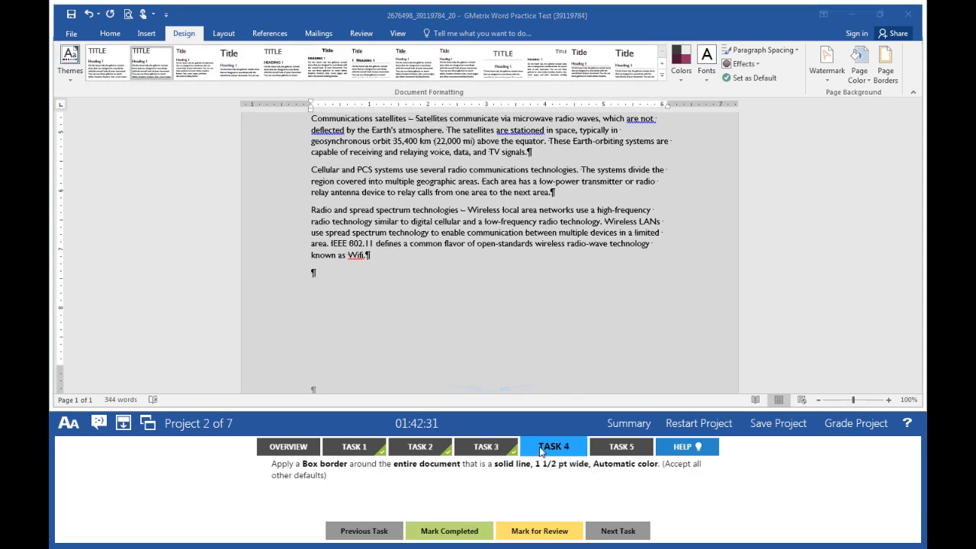
mouse_move(362, 474)
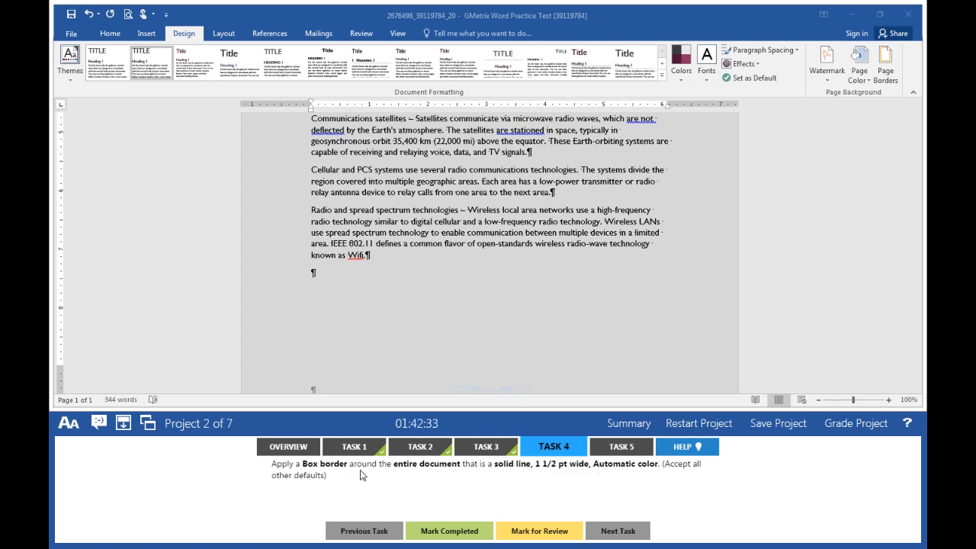
mouse_move(488, 468)
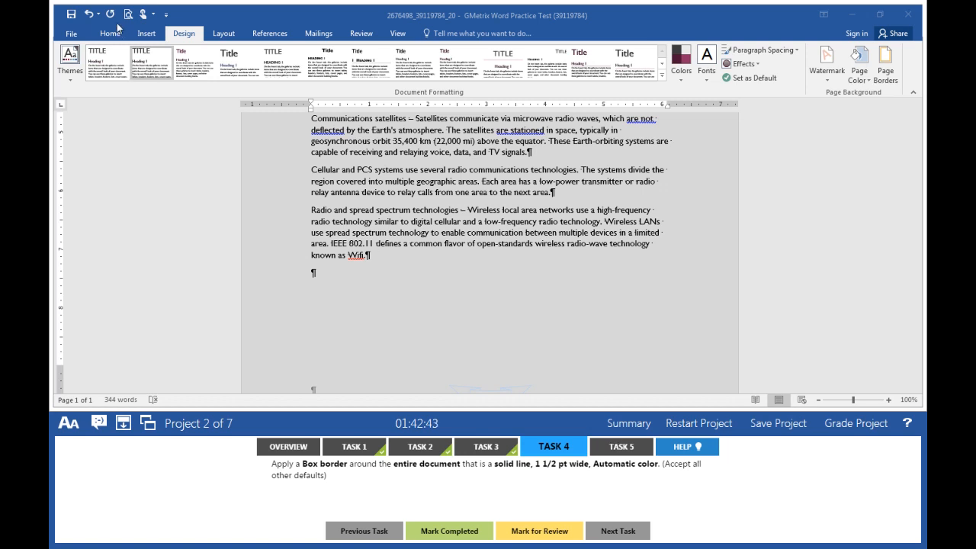
left_click(110, 33)
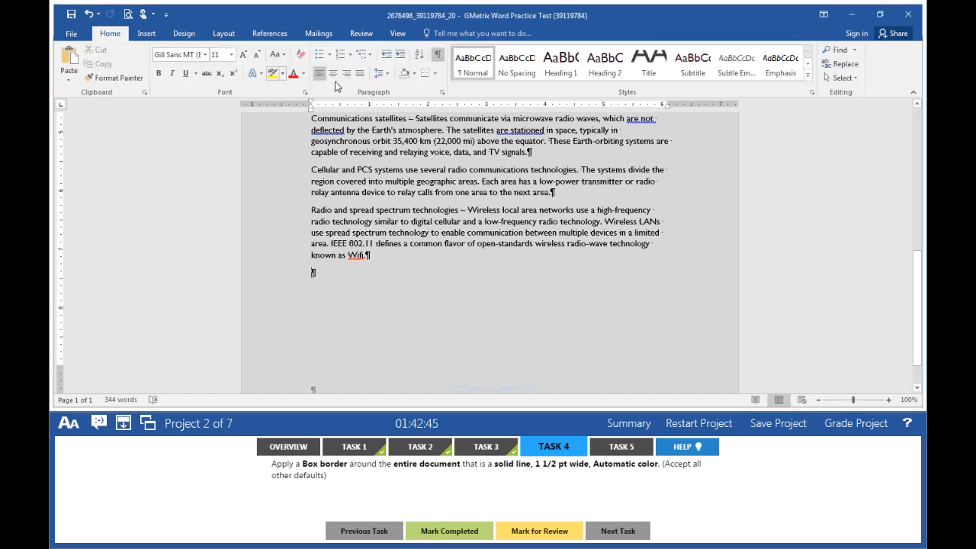
left_click(436, 74)
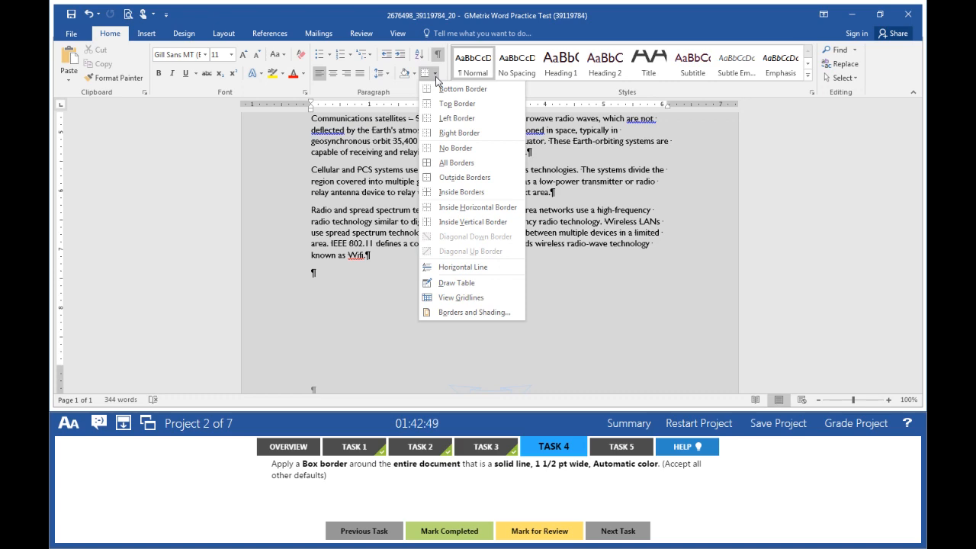
mouse_move(473, 311)
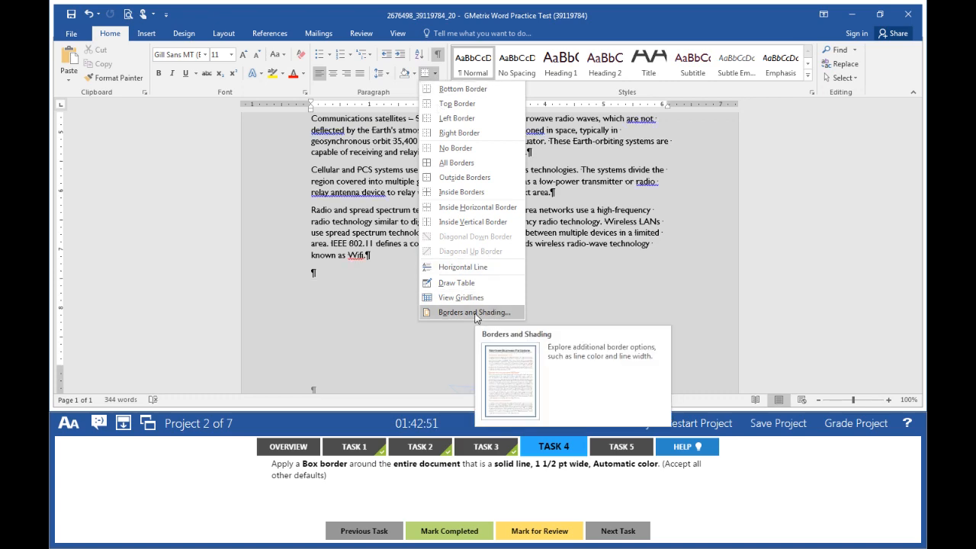
- Apply a 1½ pt box page border in automatic colour to the whole document
left_click(473, 311)
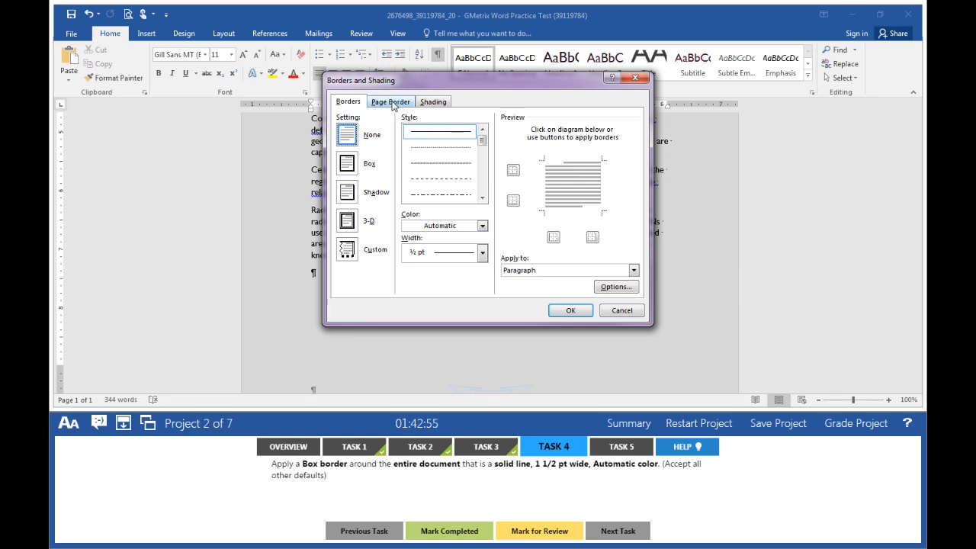
left_click(391, 101)
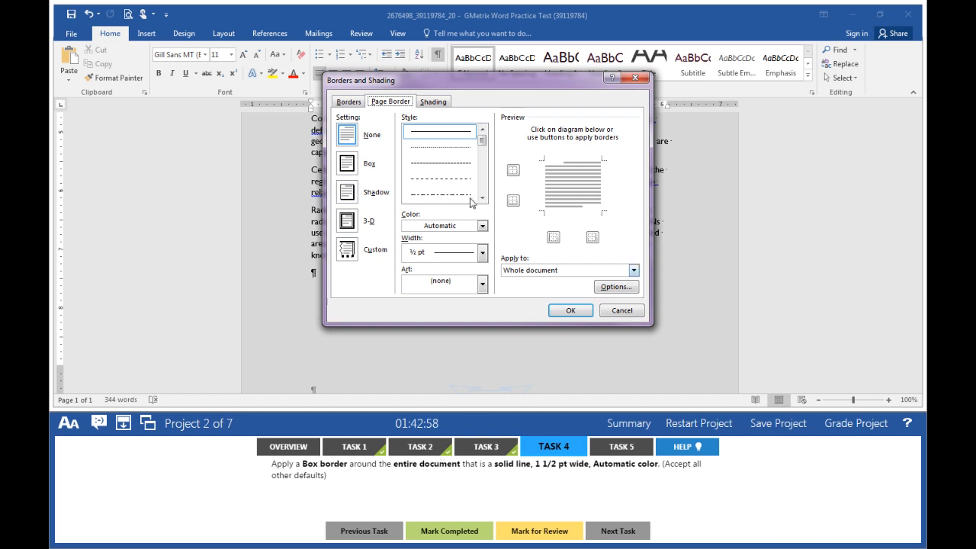
left_click(346, 164)
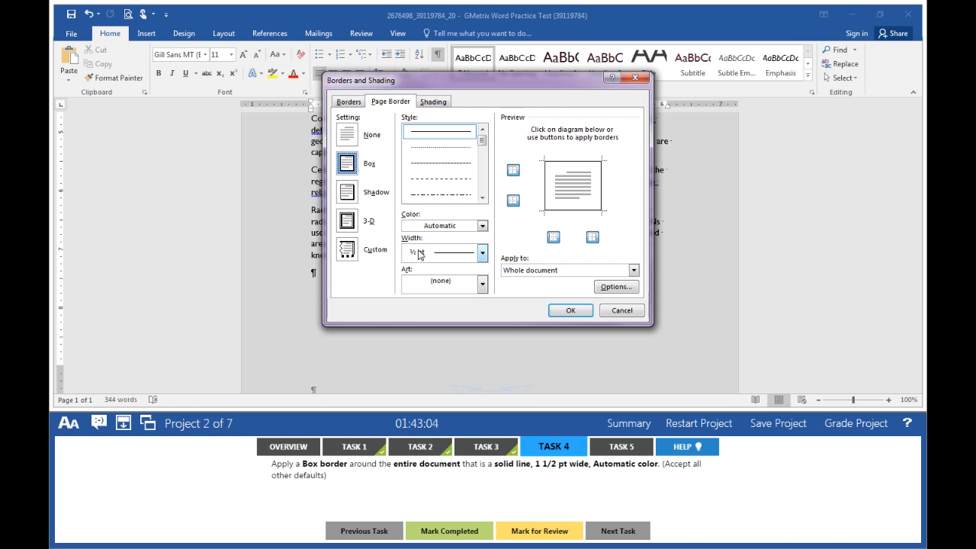
left_click(481, 253)
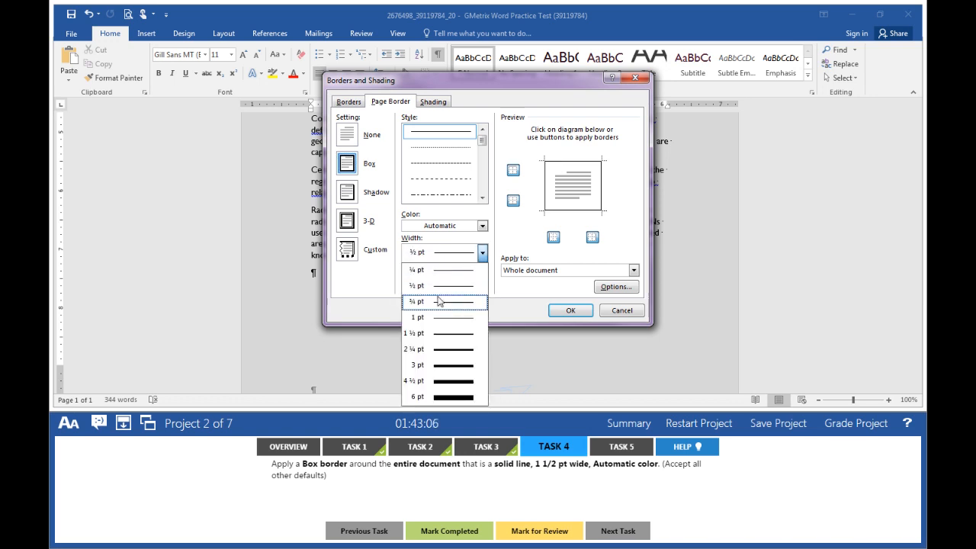
left_click(418, 333)
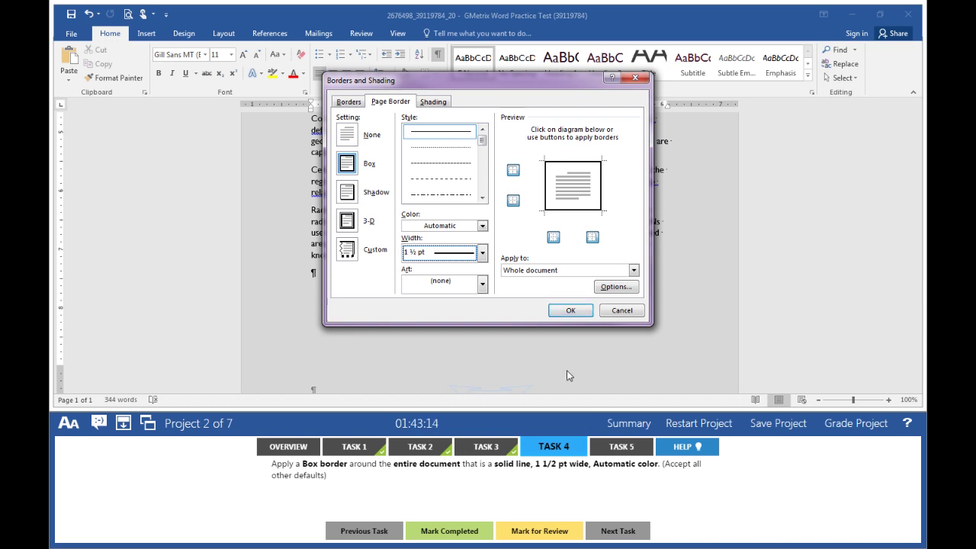
mouse_move(546, 314)
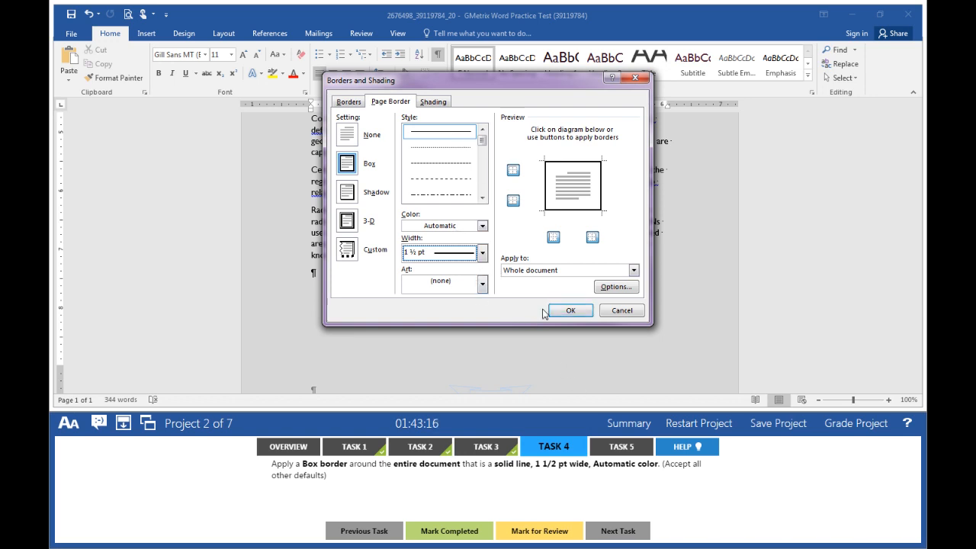
left_click(570, 311)
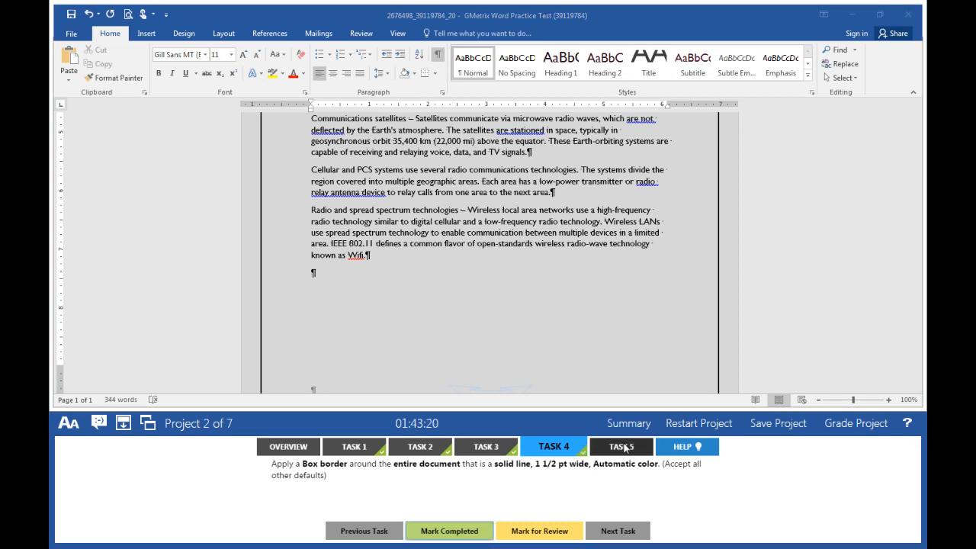
- Show task 5's instructions for inserting the networking photo
left_click(620, 445)
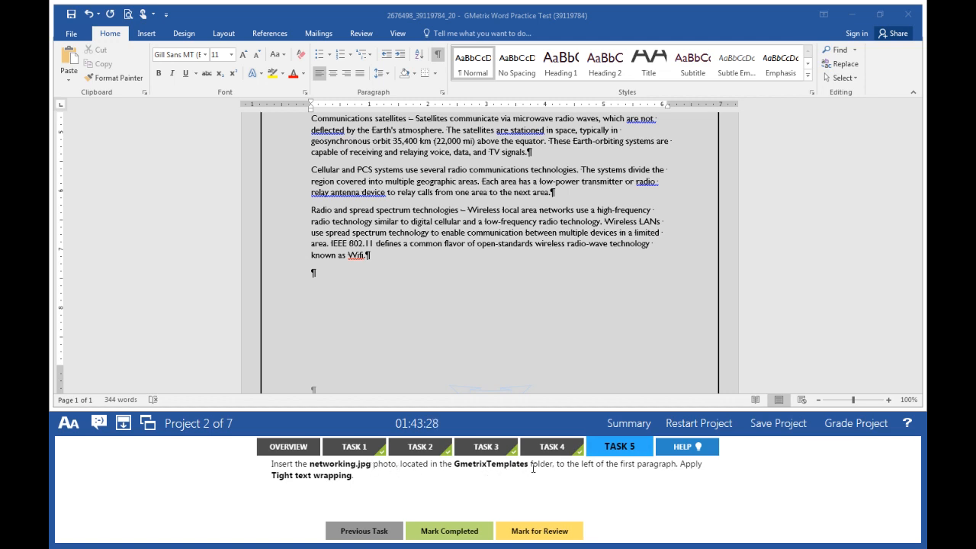
mouse_move(653, 470)
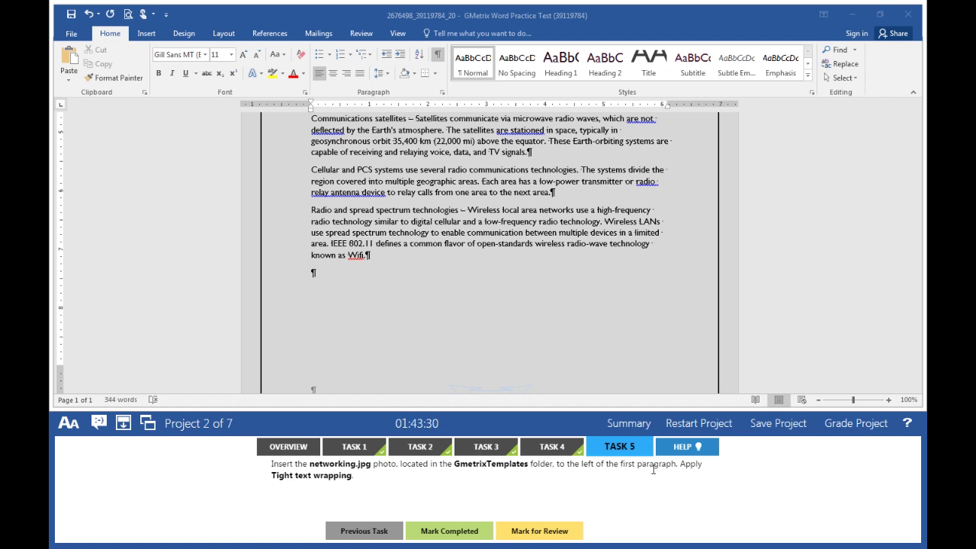
mouse_move(311, 488)
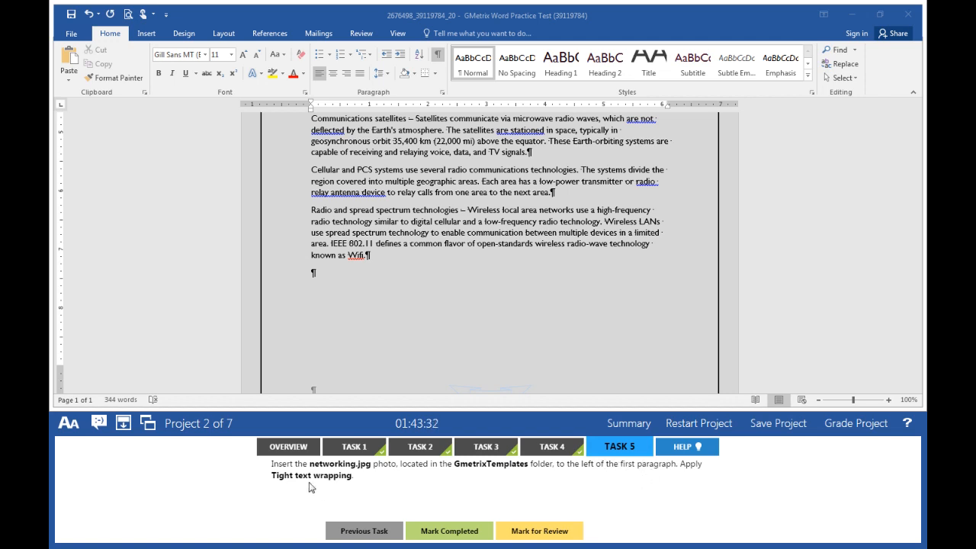
mouse_move(332, 314)
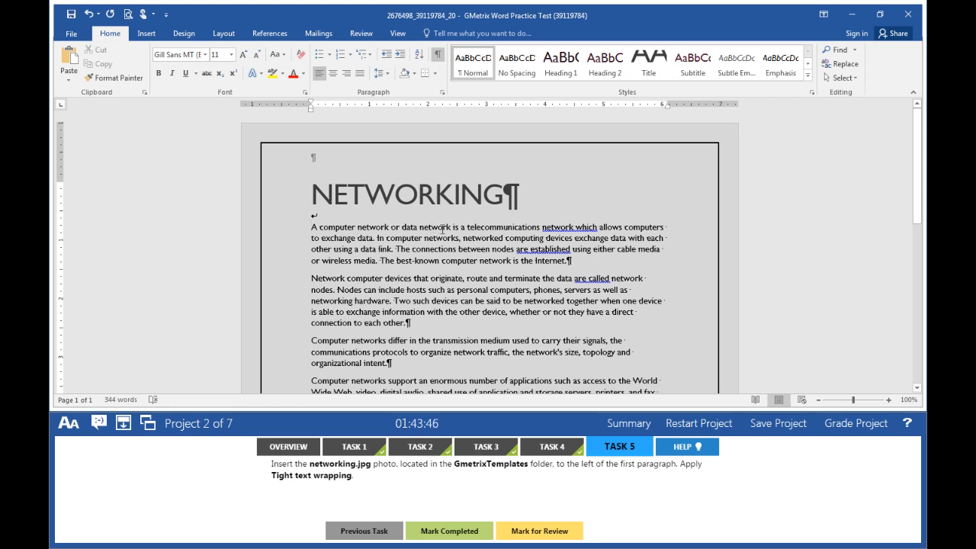
- Insert the networking picture from GMetrixTemplates at the start of the first paragraph
left_click(146, 33)
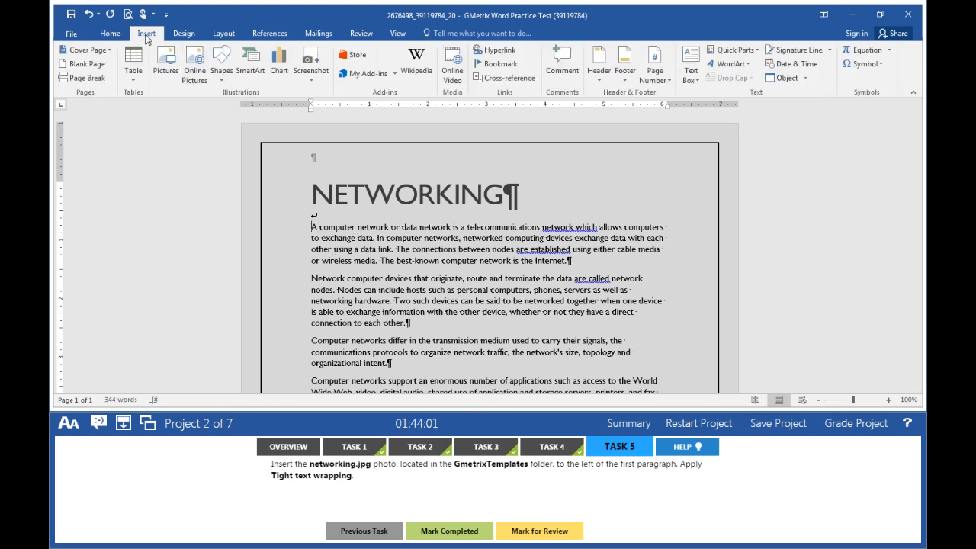
left_click(165, 64)
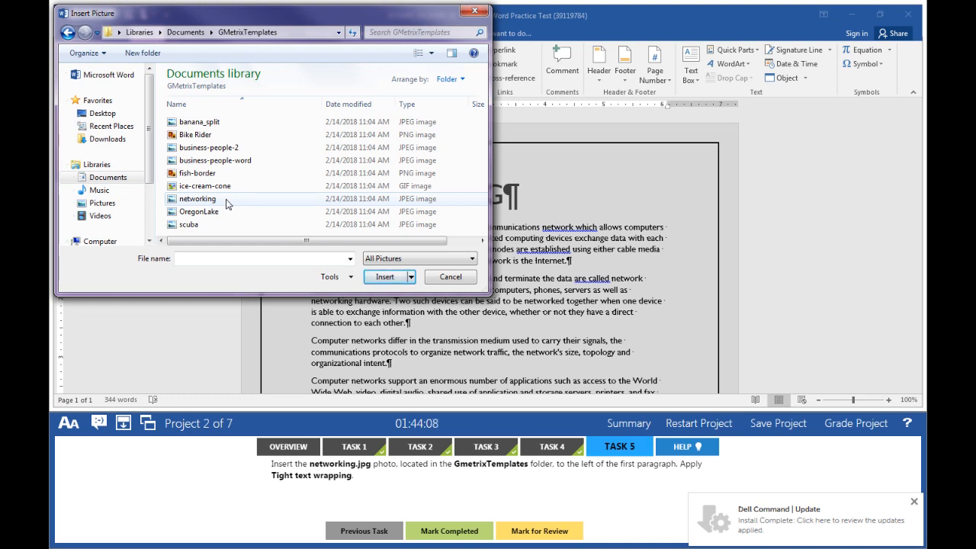
left_click(385, 276)
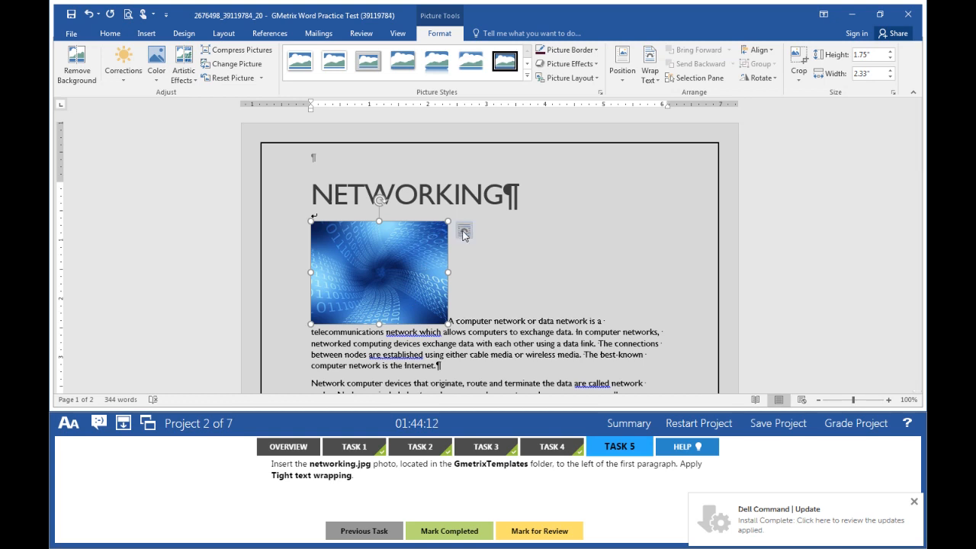
- Give the photo Tight text wrapping, mark the task done, and submit the project for grading
left_click(463, 232)
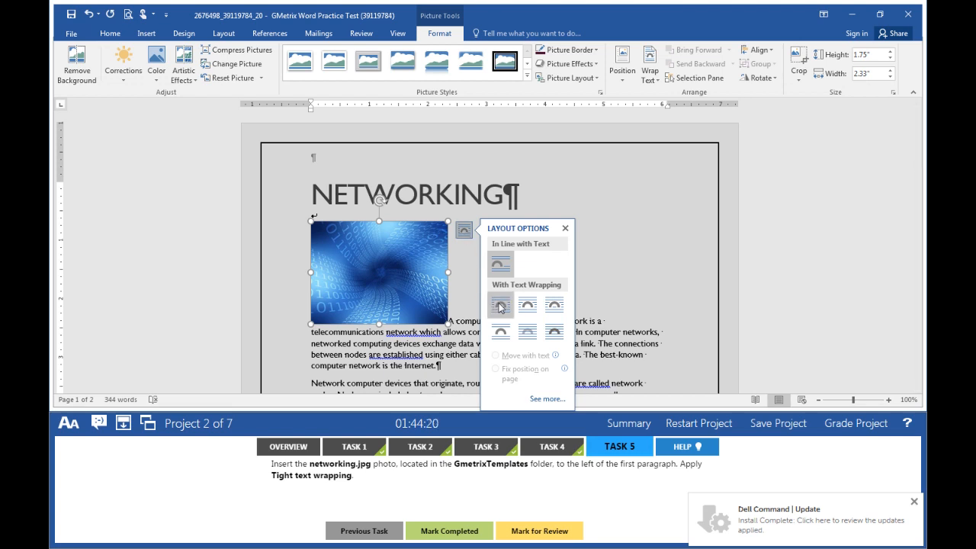
mouse_move(527, 308)
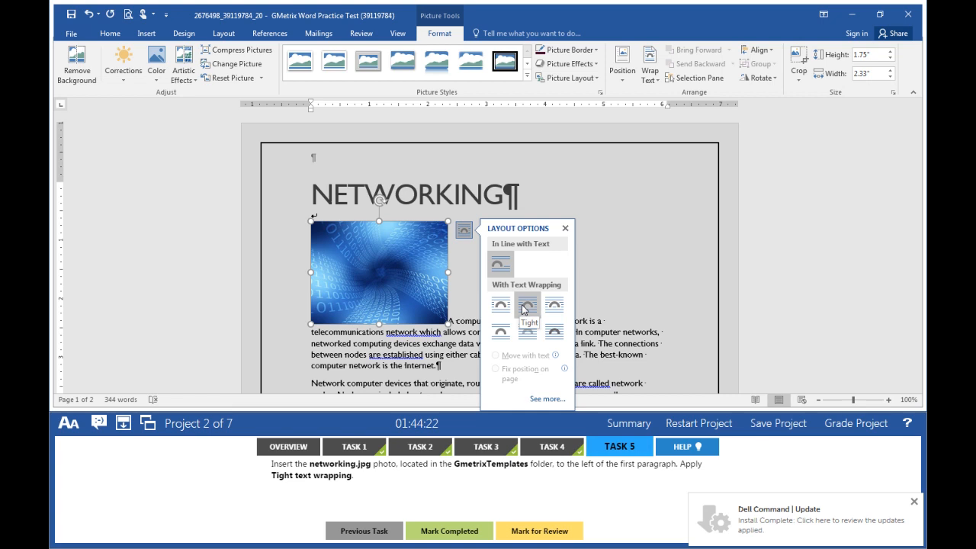
left_click(528, 305)
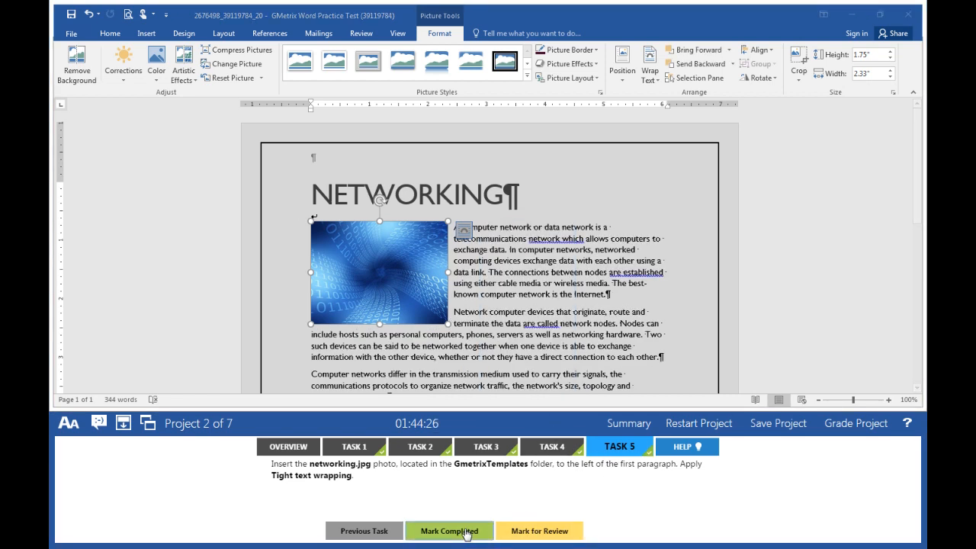
left_click(463, 230)
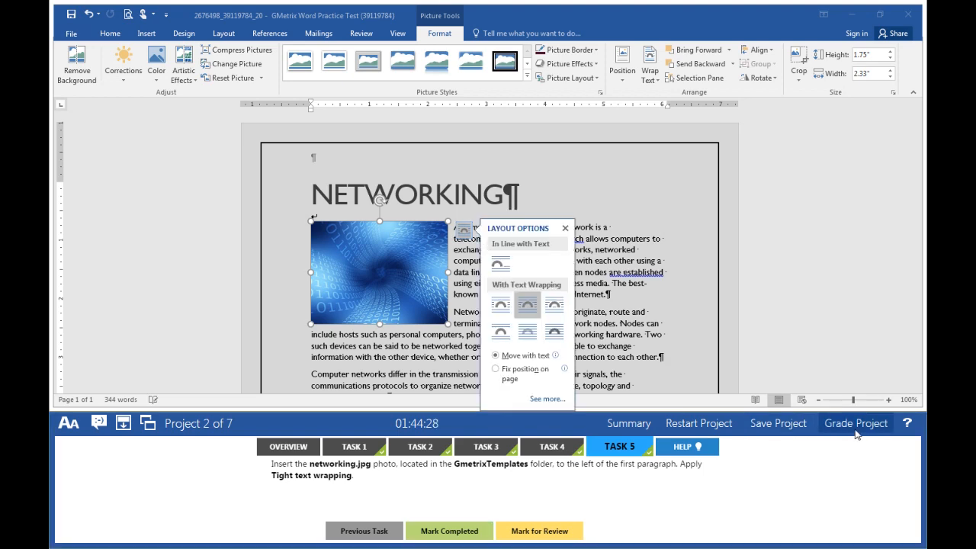
left_click(855, 424)
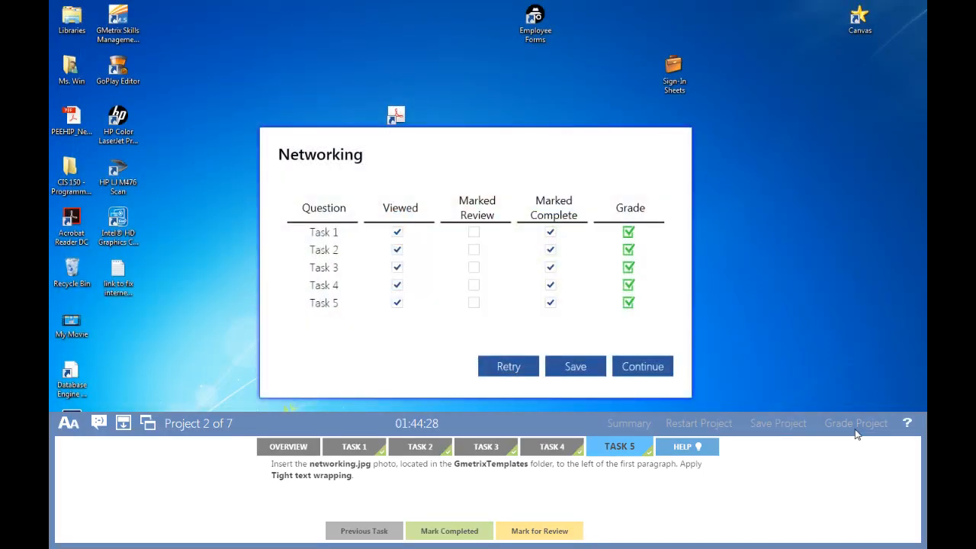